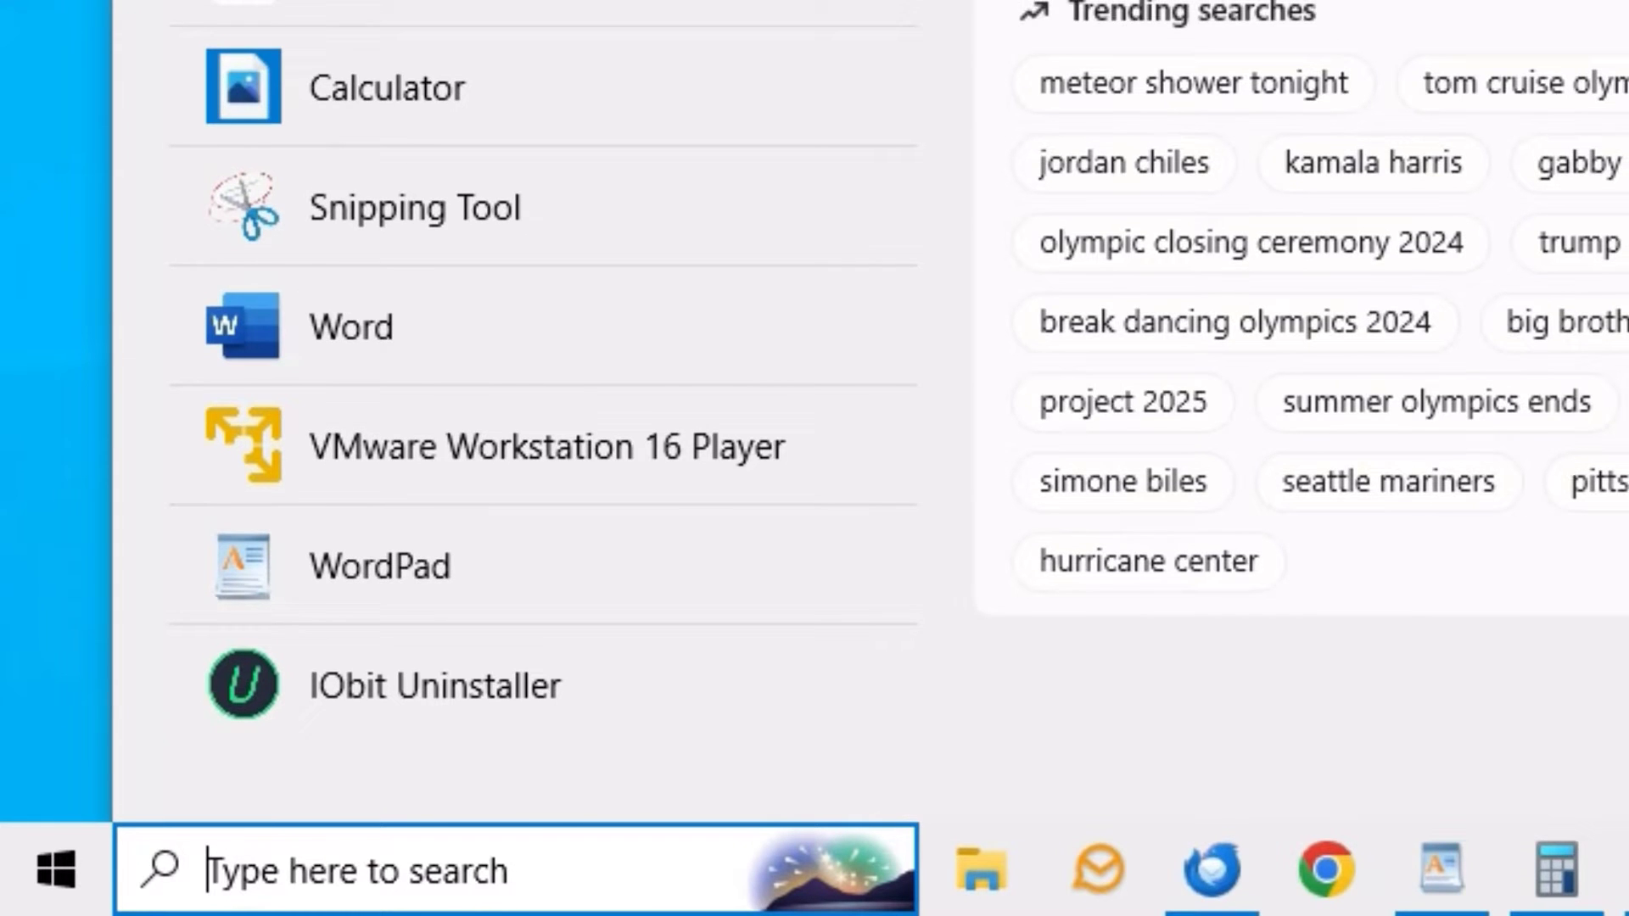
Launch Word from the Start menu, showing the 'What is Lorem Ipsum?' document
{"action": "left_click", "coordinate": [350, 326]}
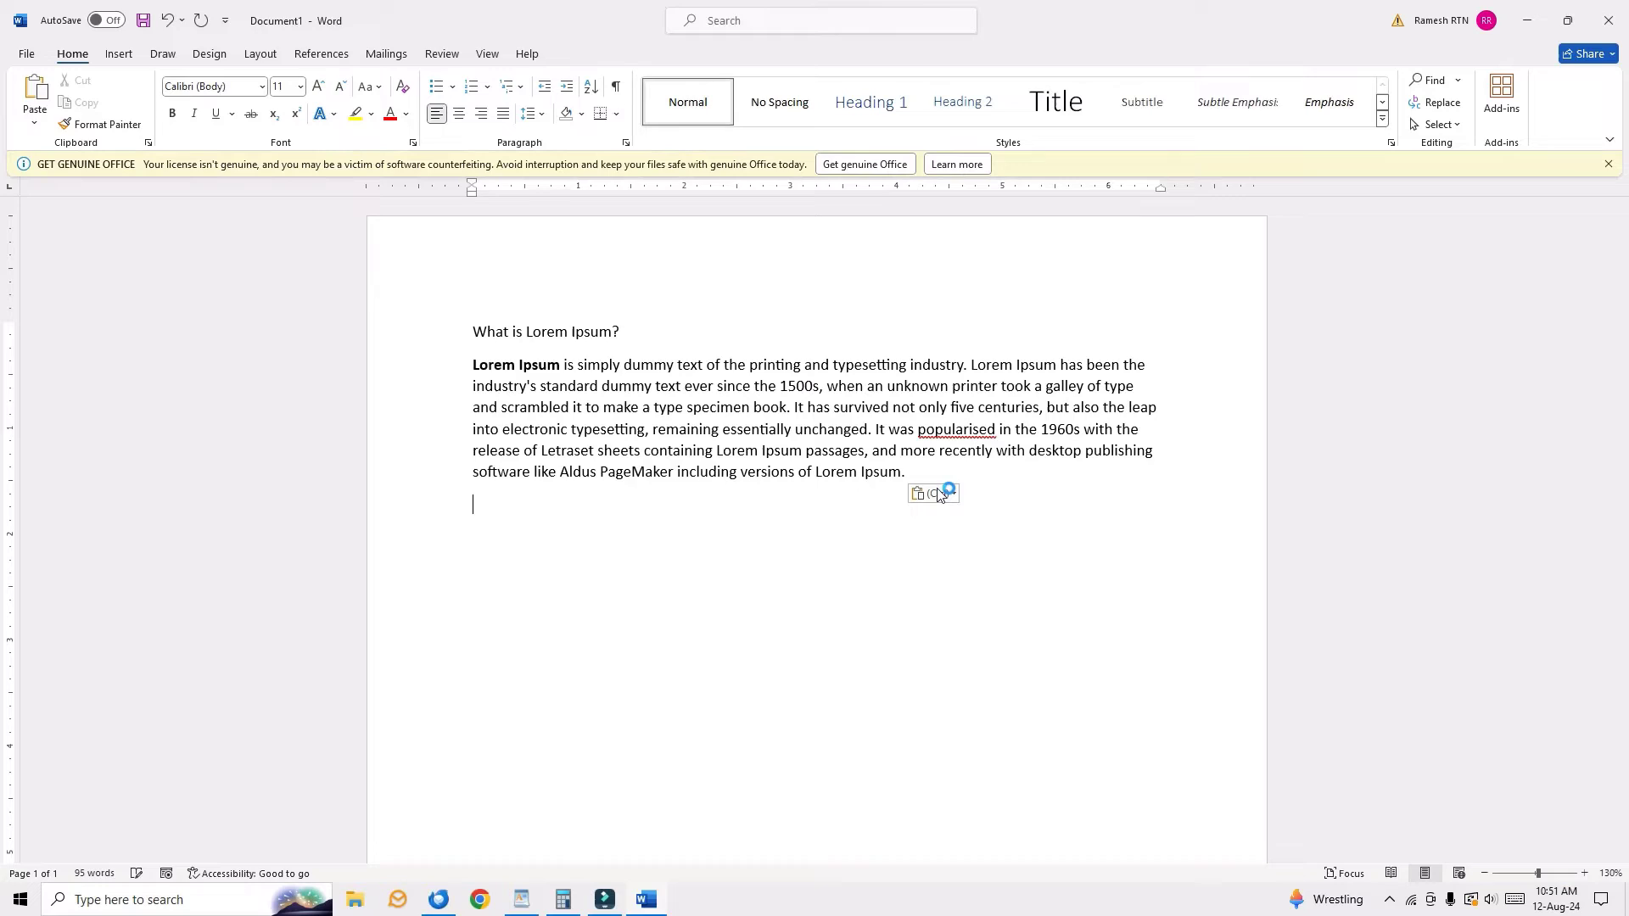
Close the Lorem Ipsum document and choose Don't Save, returning to the desktop
{"action": "left_click", "coordinate": [1609, 20]}
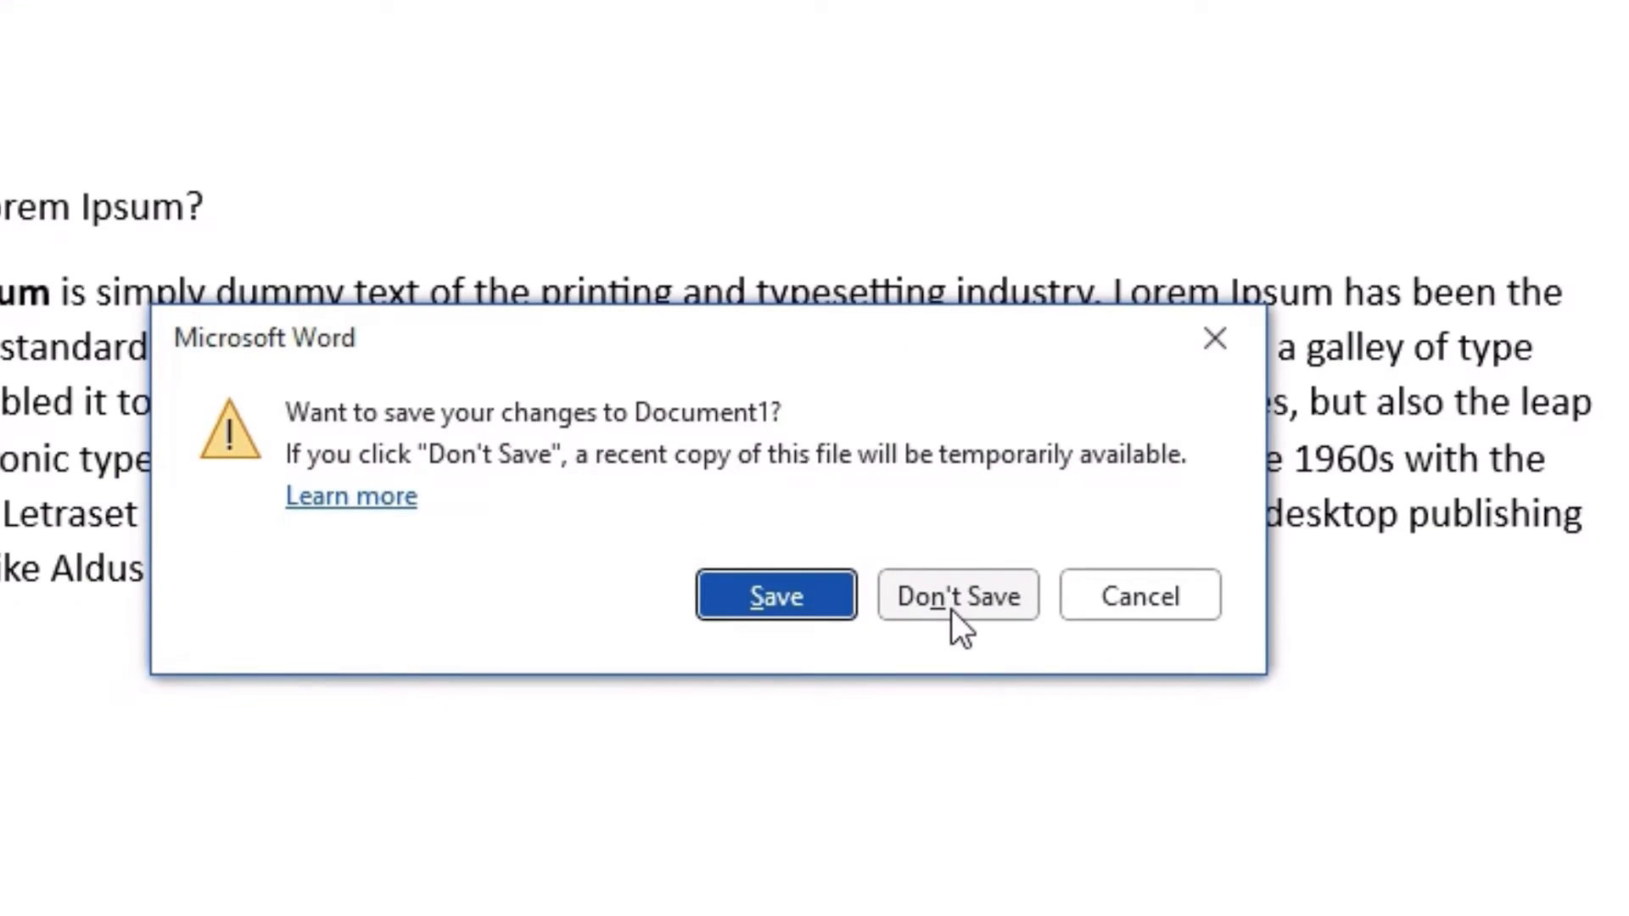
{"action": "left_click", "coordinate": [955, 596]}
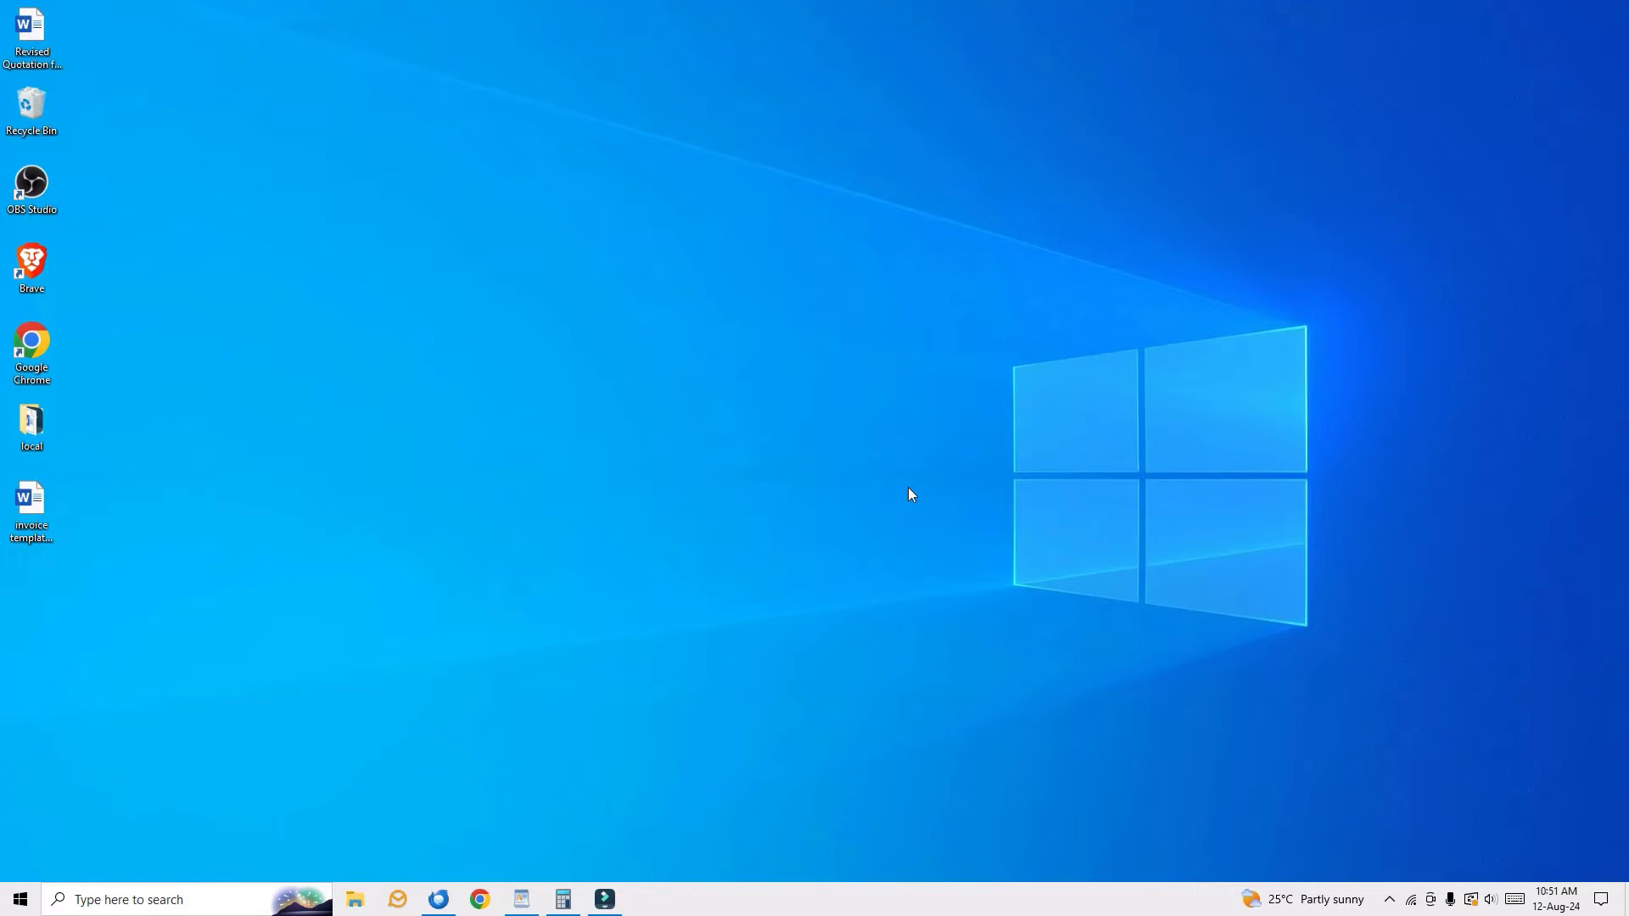
{"action": "mouse_move", "coordinate": [402, 711]}
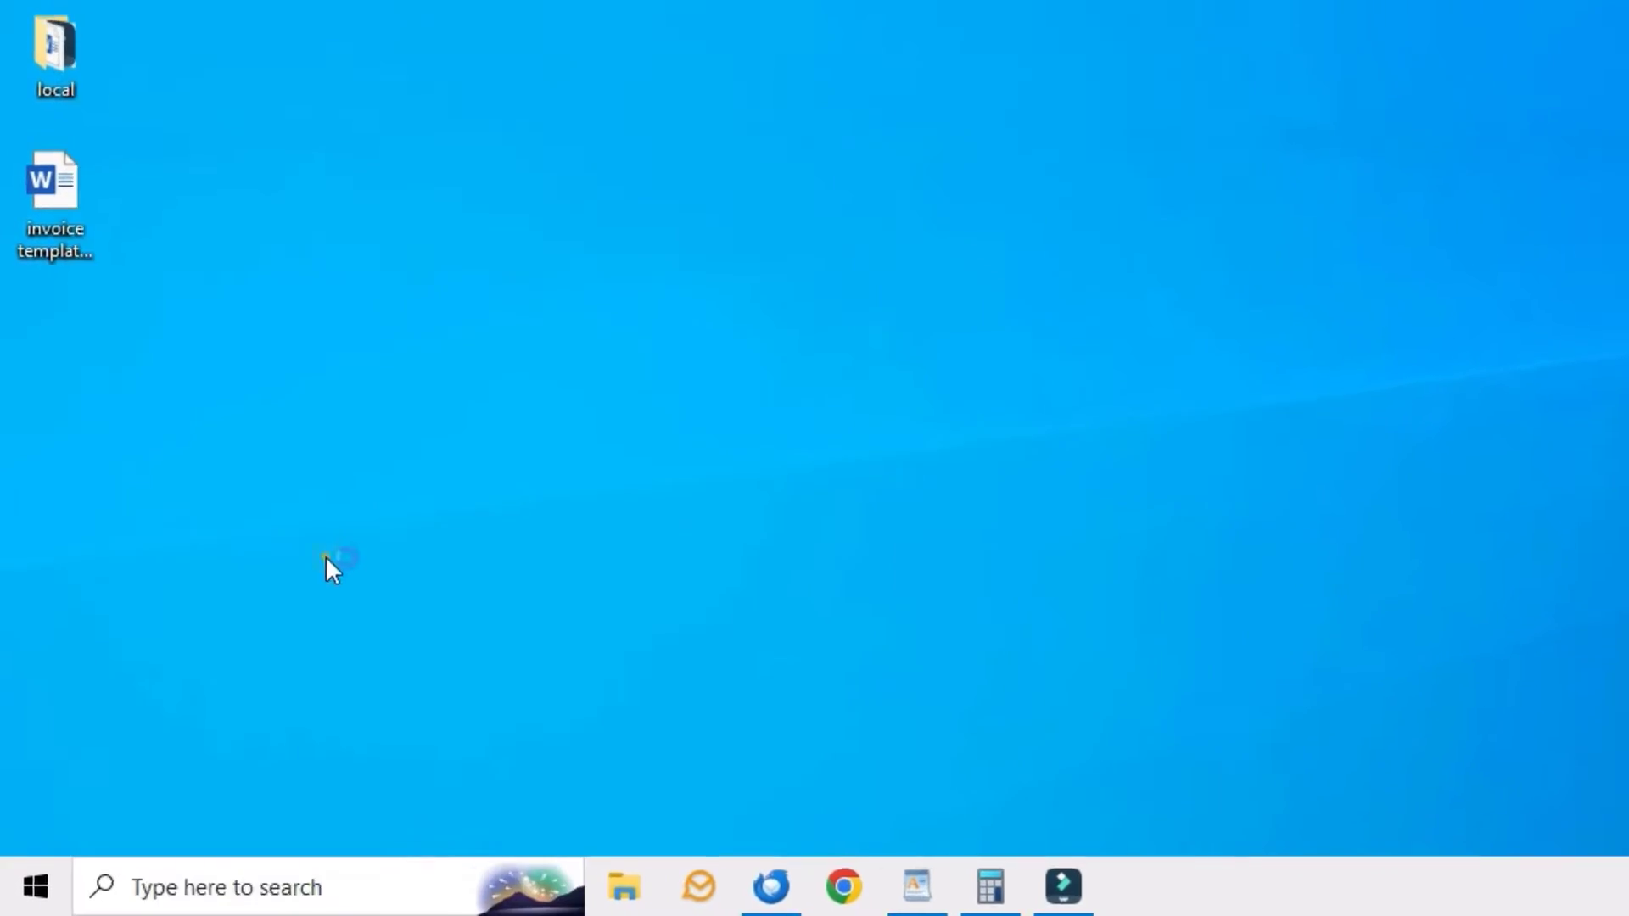
Relaunch Word from the desktop shortcut with a blank Document1
{"action": "double_click", "coordinate": [55, 197]}
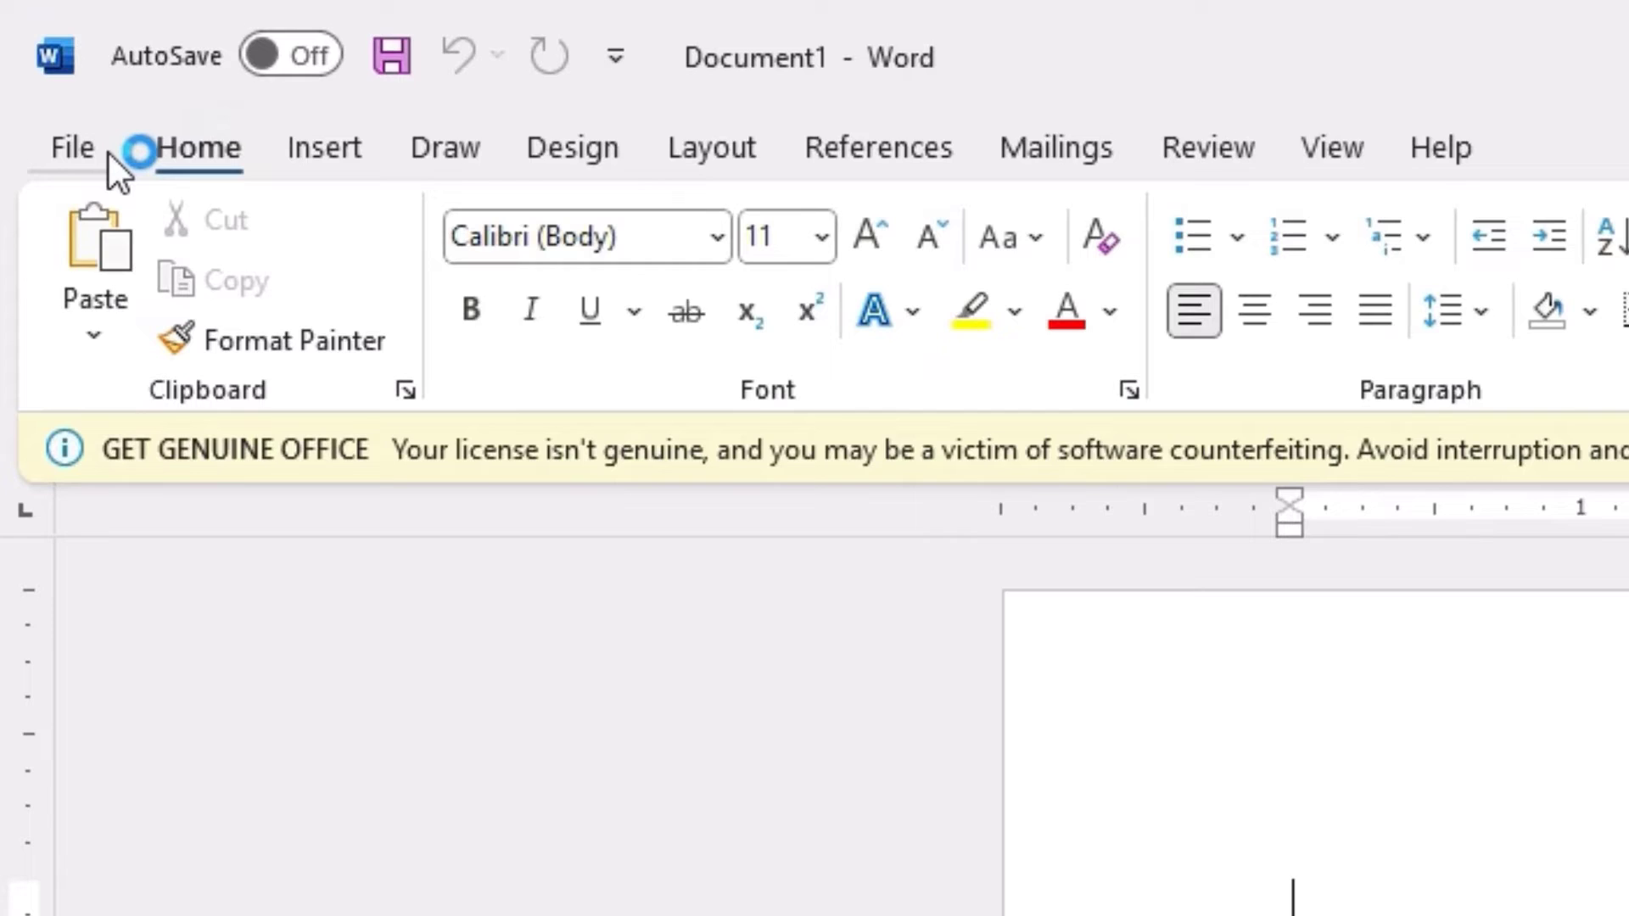
Go to File > Info and reveal the Manage Document options for unsaved documents
{"action": "left_click", "coordinate": [70, 146]}
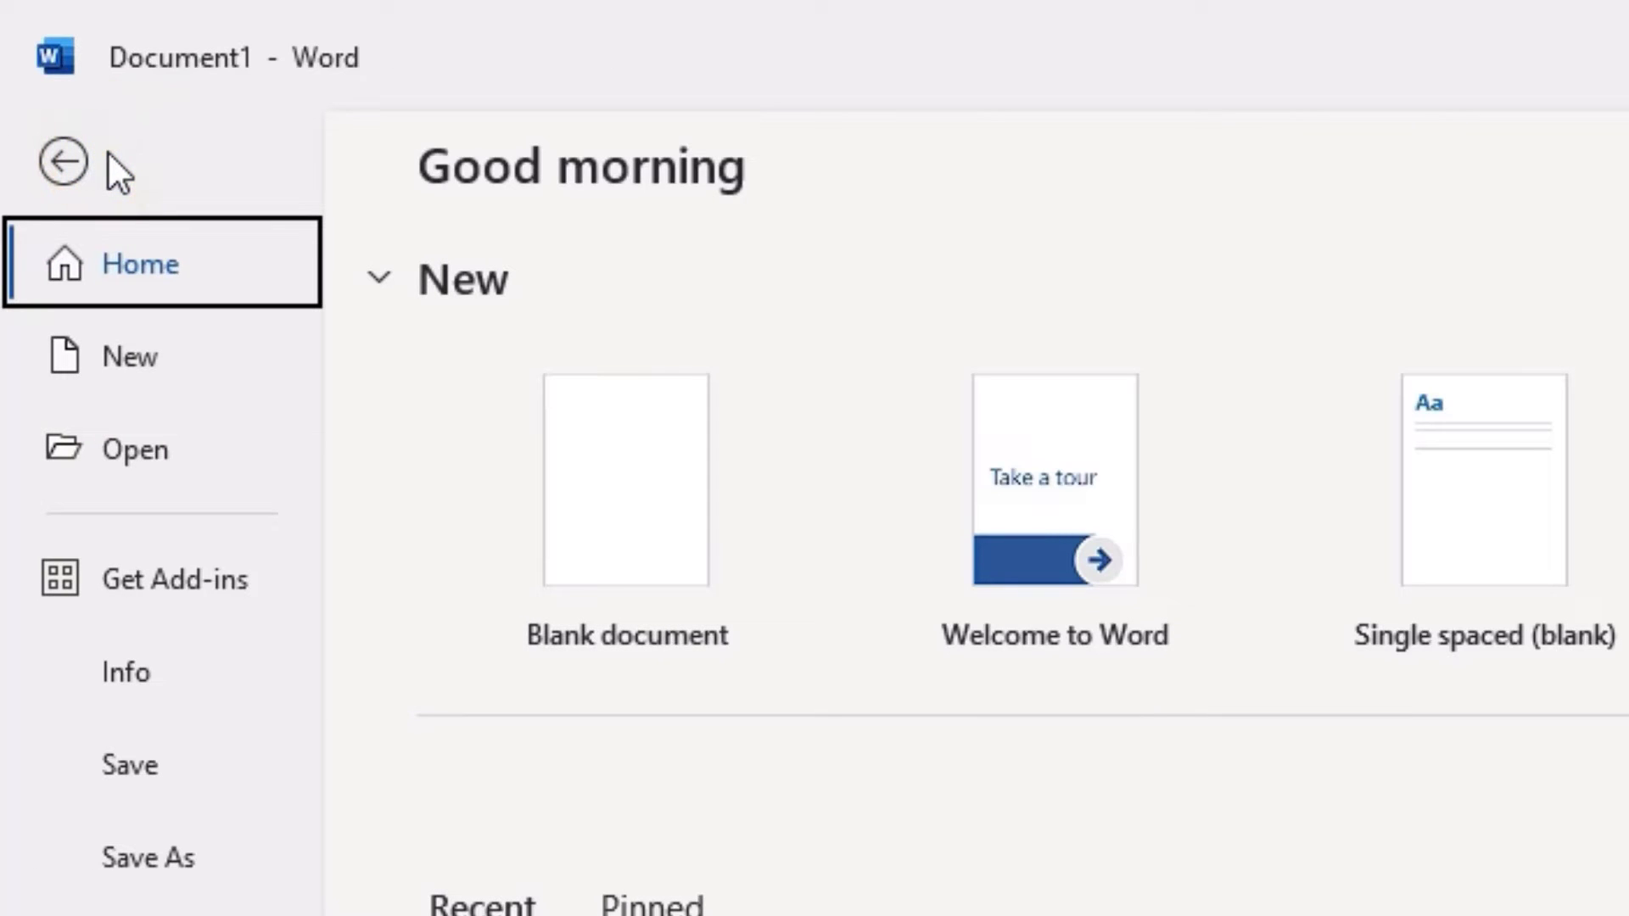
{"action": "scroll", "scroll_direction": "down", "scroll_amount": 3}
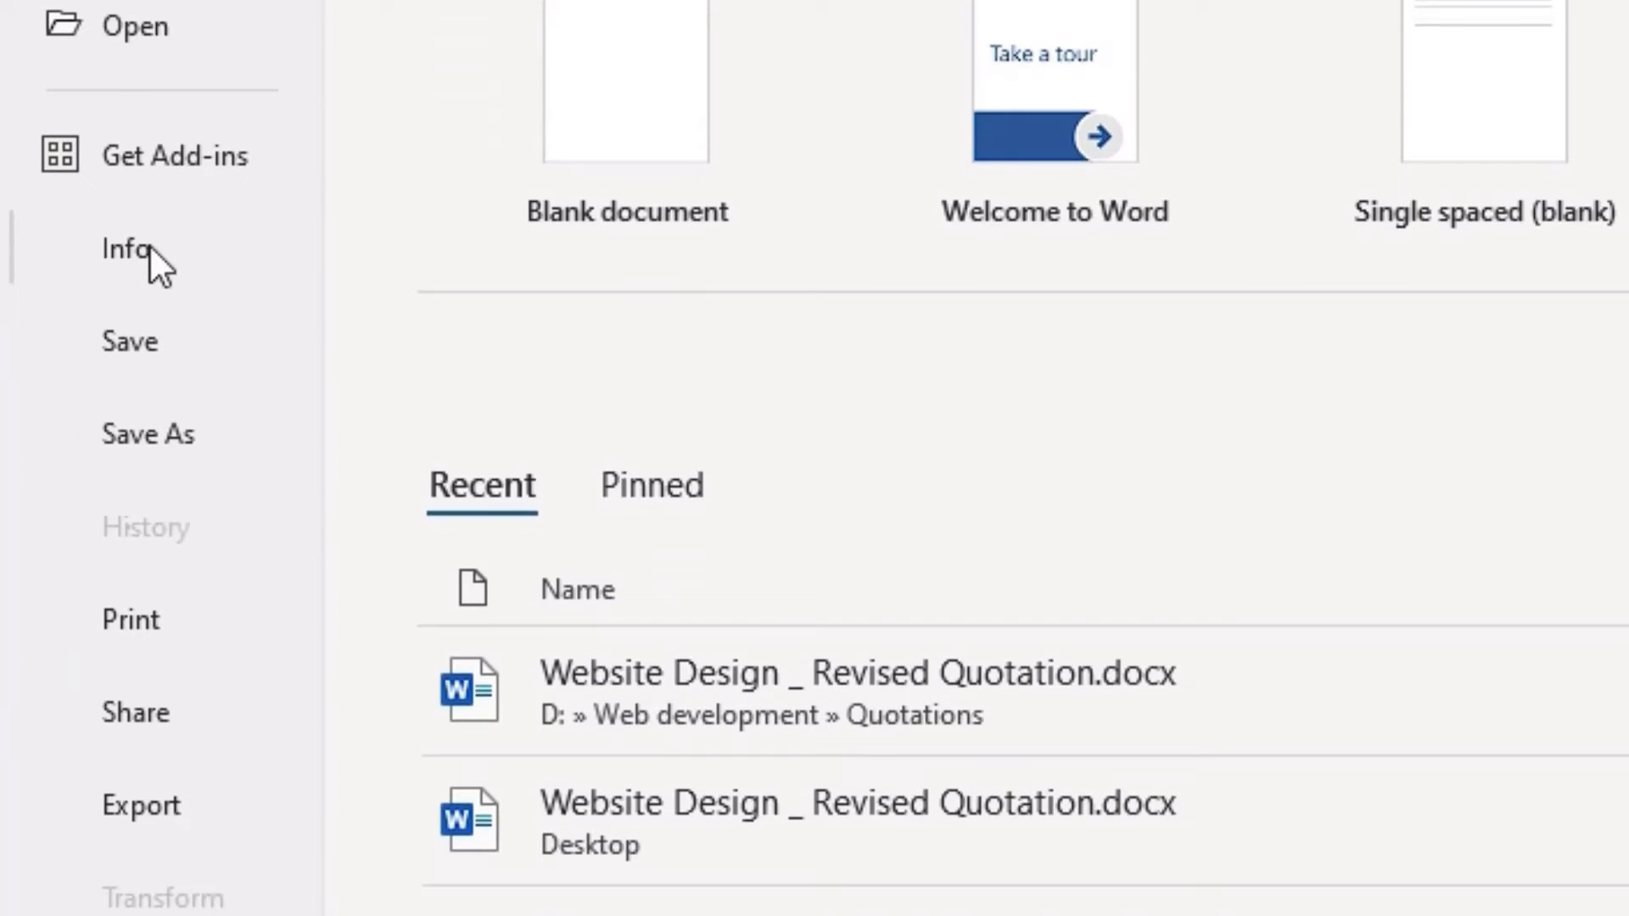
{"action": "left_click", "coordinate": [124, 249]}
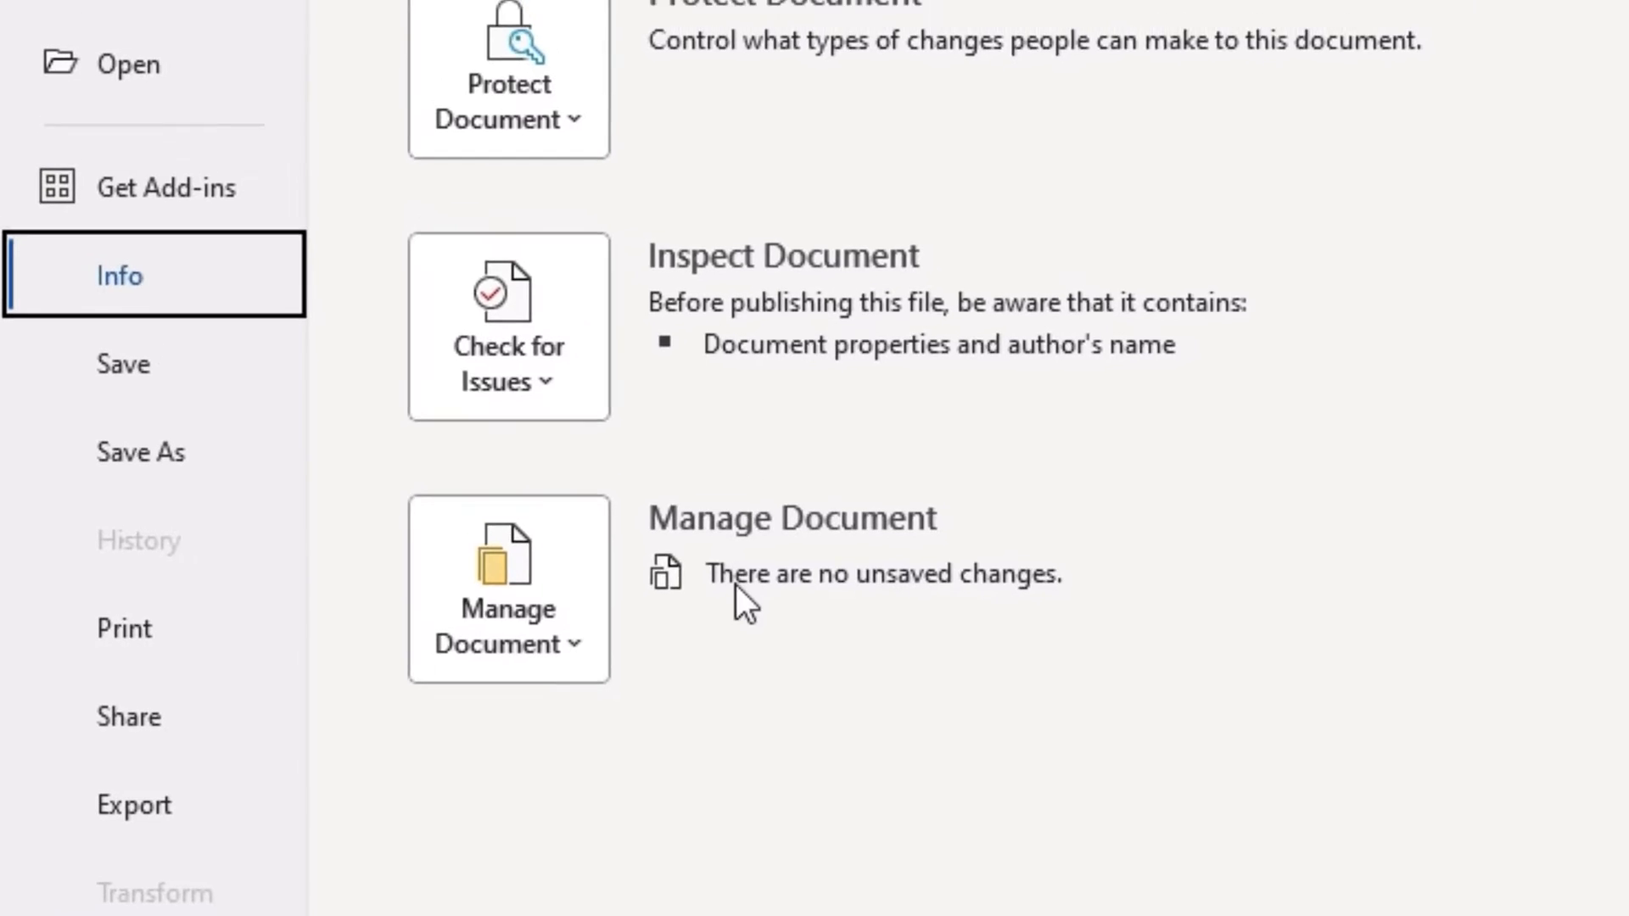
{"action": "scroll", "scroll_direction": "up", "scroll_amount": 3}
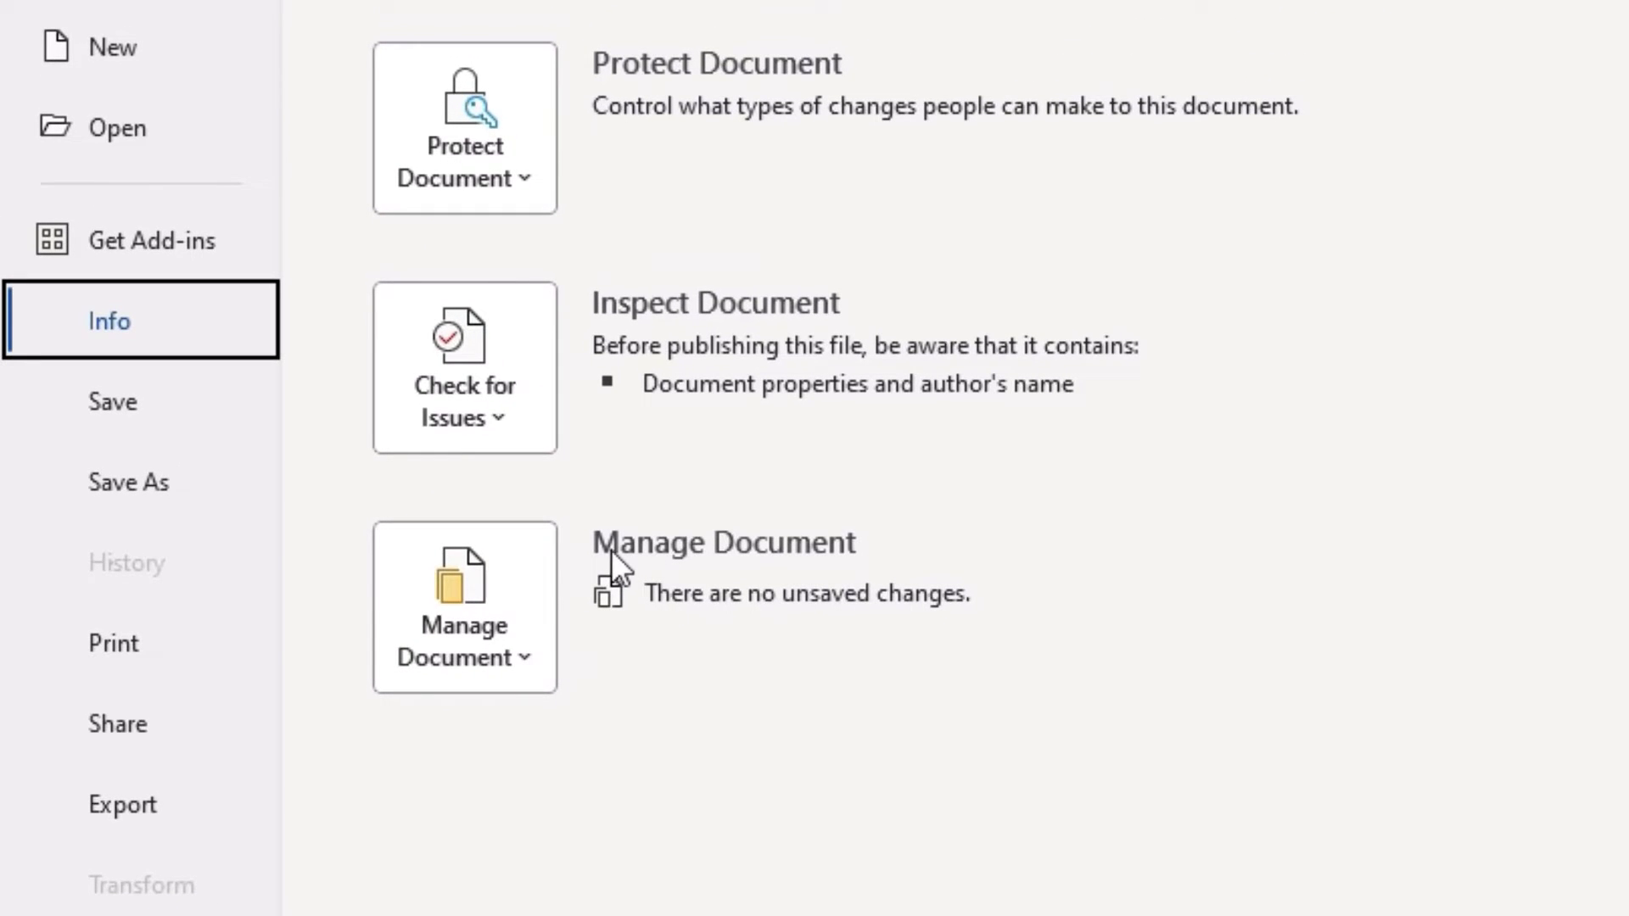
{"action": "scroll", "scroll_direction": "down", "scroll_amount": 3}
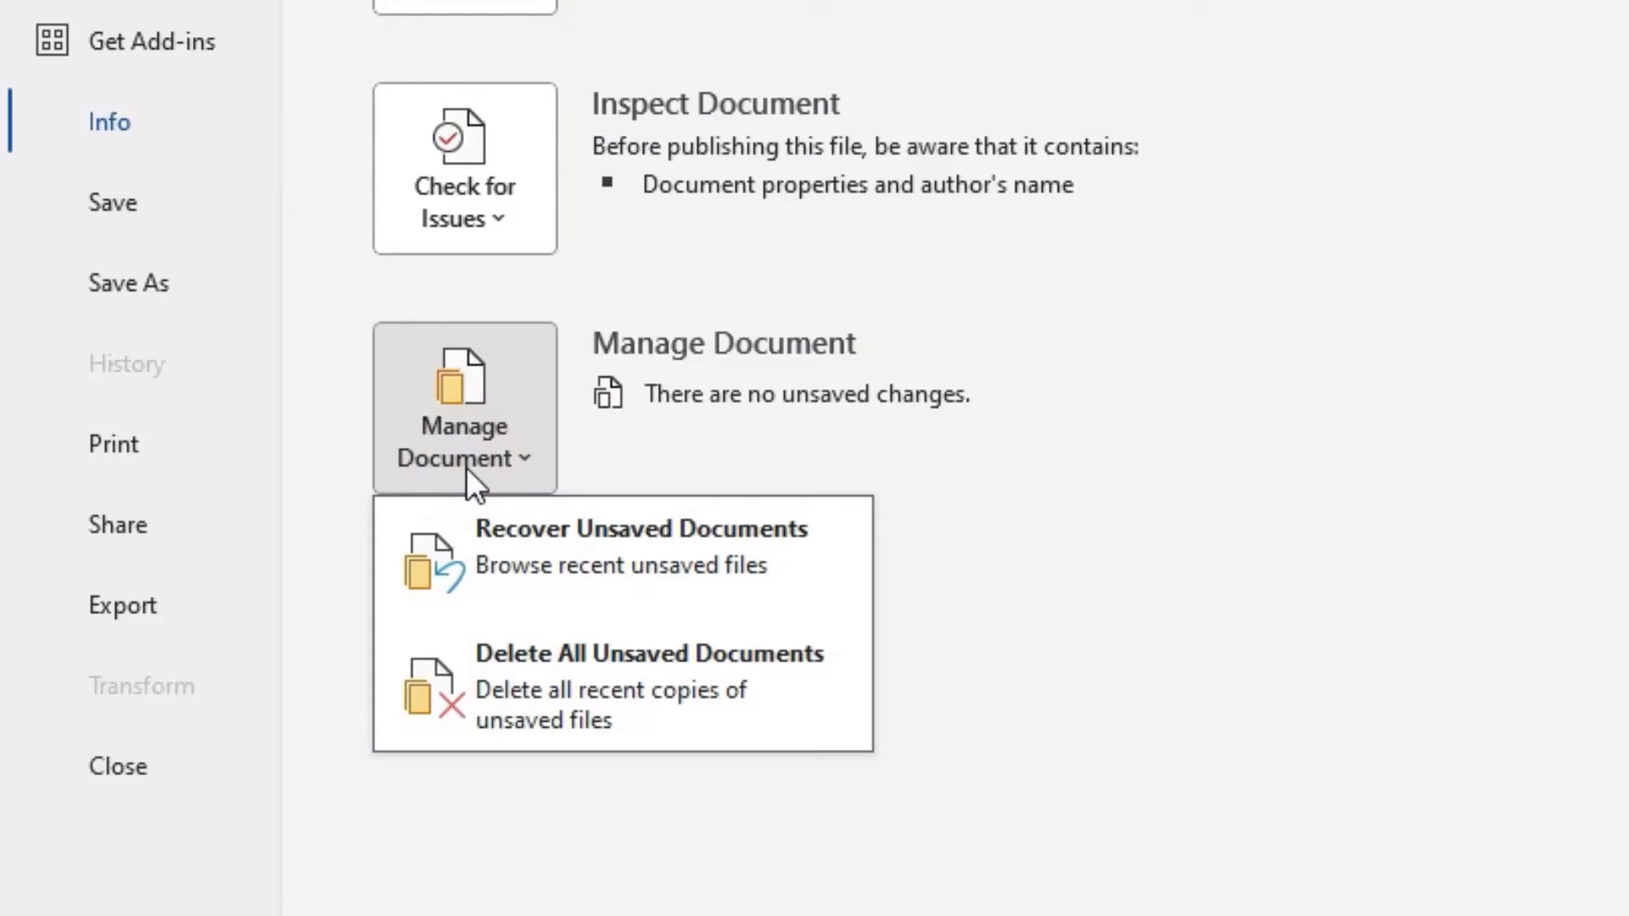
{"action": "mouse_move", "coordinate": [516, 563]}
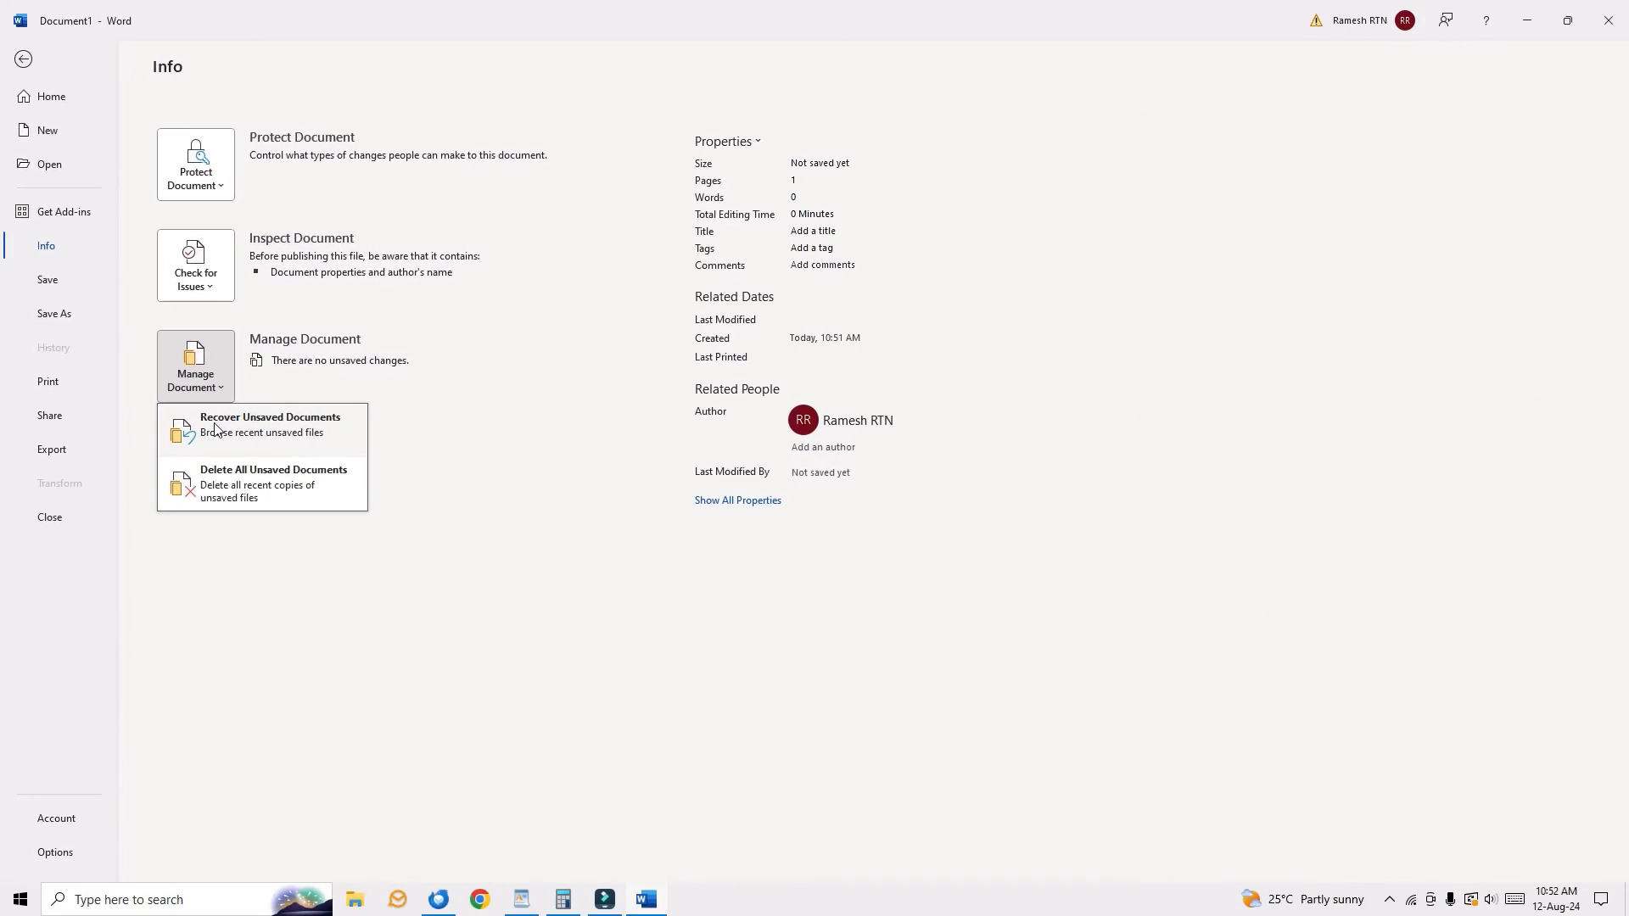
Recover Unsaved Documents and open the 'What is Lorem Ipsum' .asd file
{"action": "left_click", "coordinate": [270, 424]}
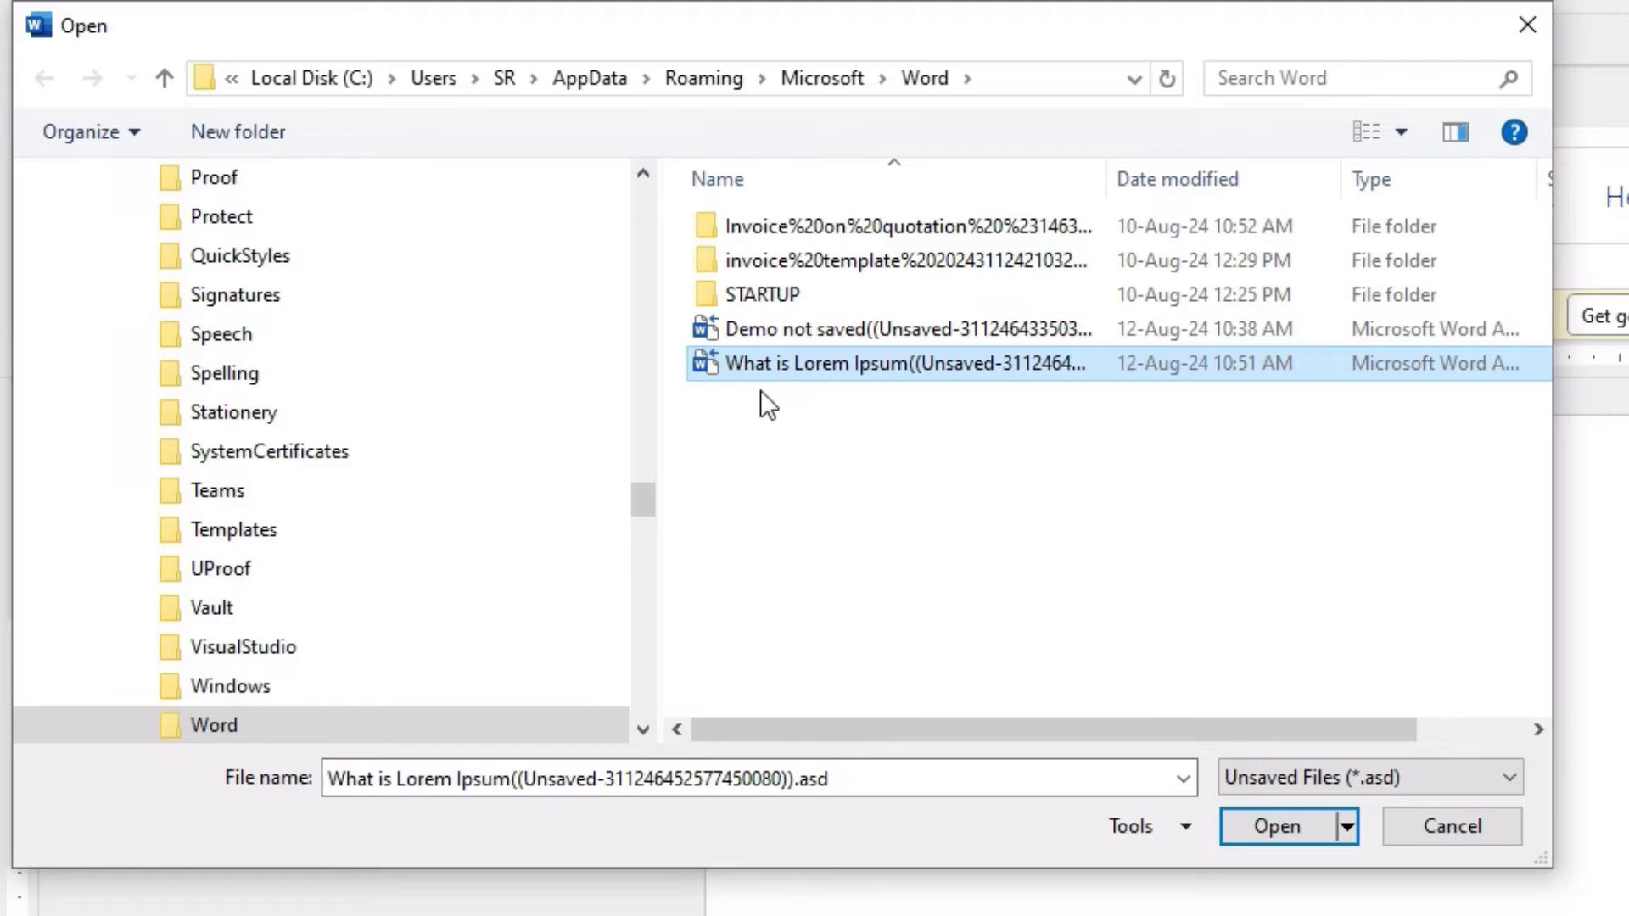
{"action": "mouse_move", "coordinate": [831, 378]}
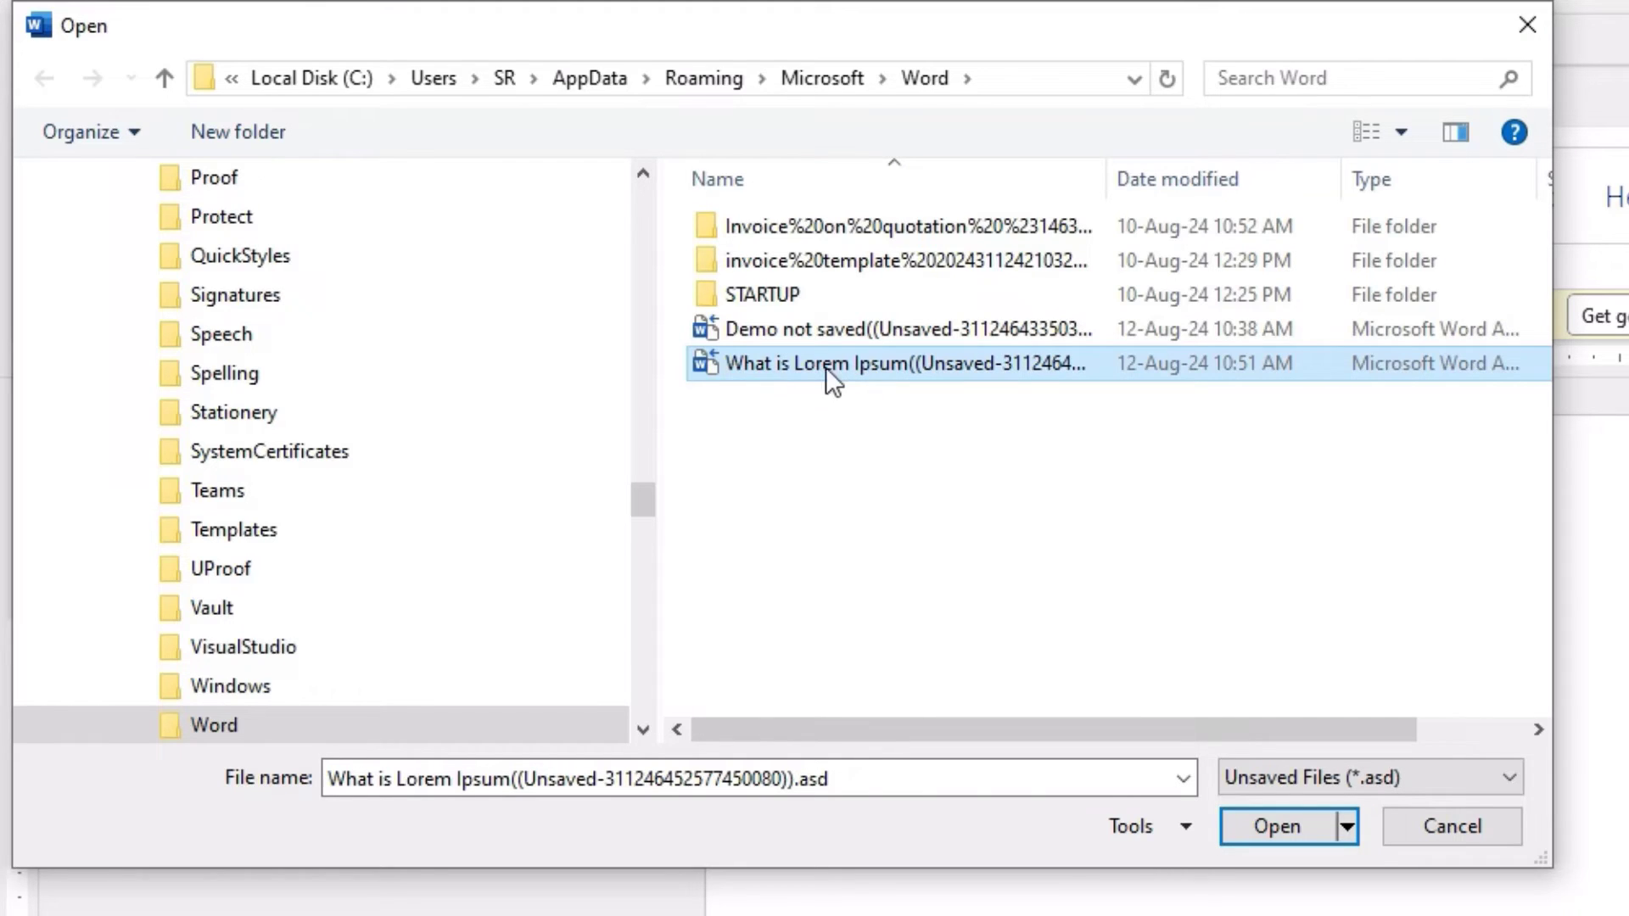
{"action": "mouse_move", "coordinate": [802, 404]}
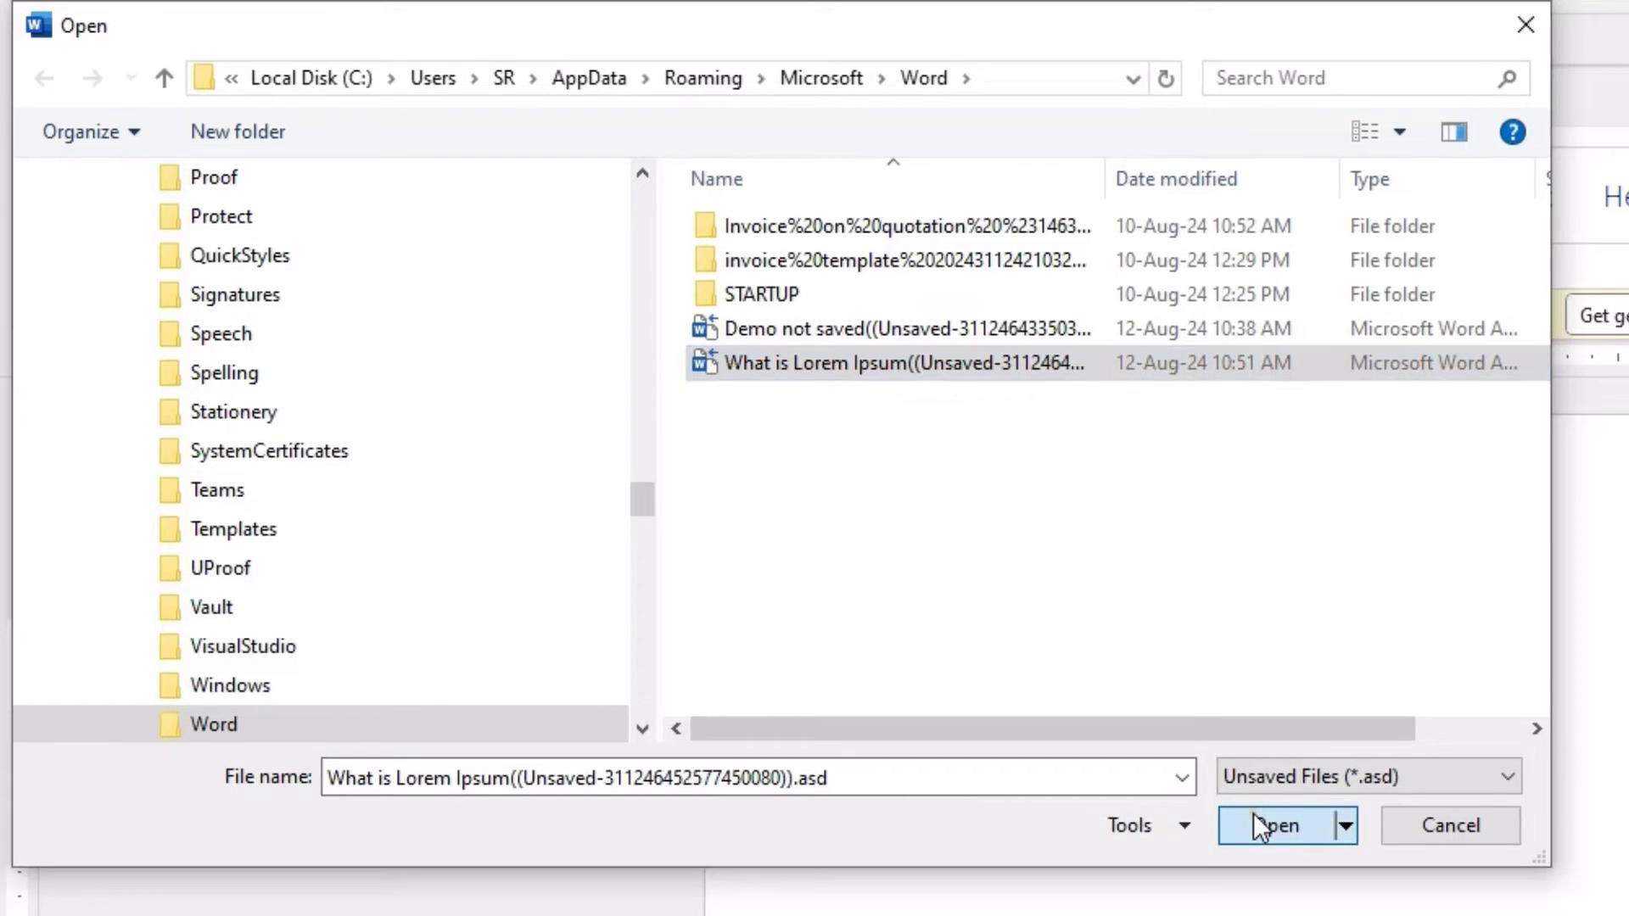
{"action": "left_click", "coordinate": [1279, 825]}
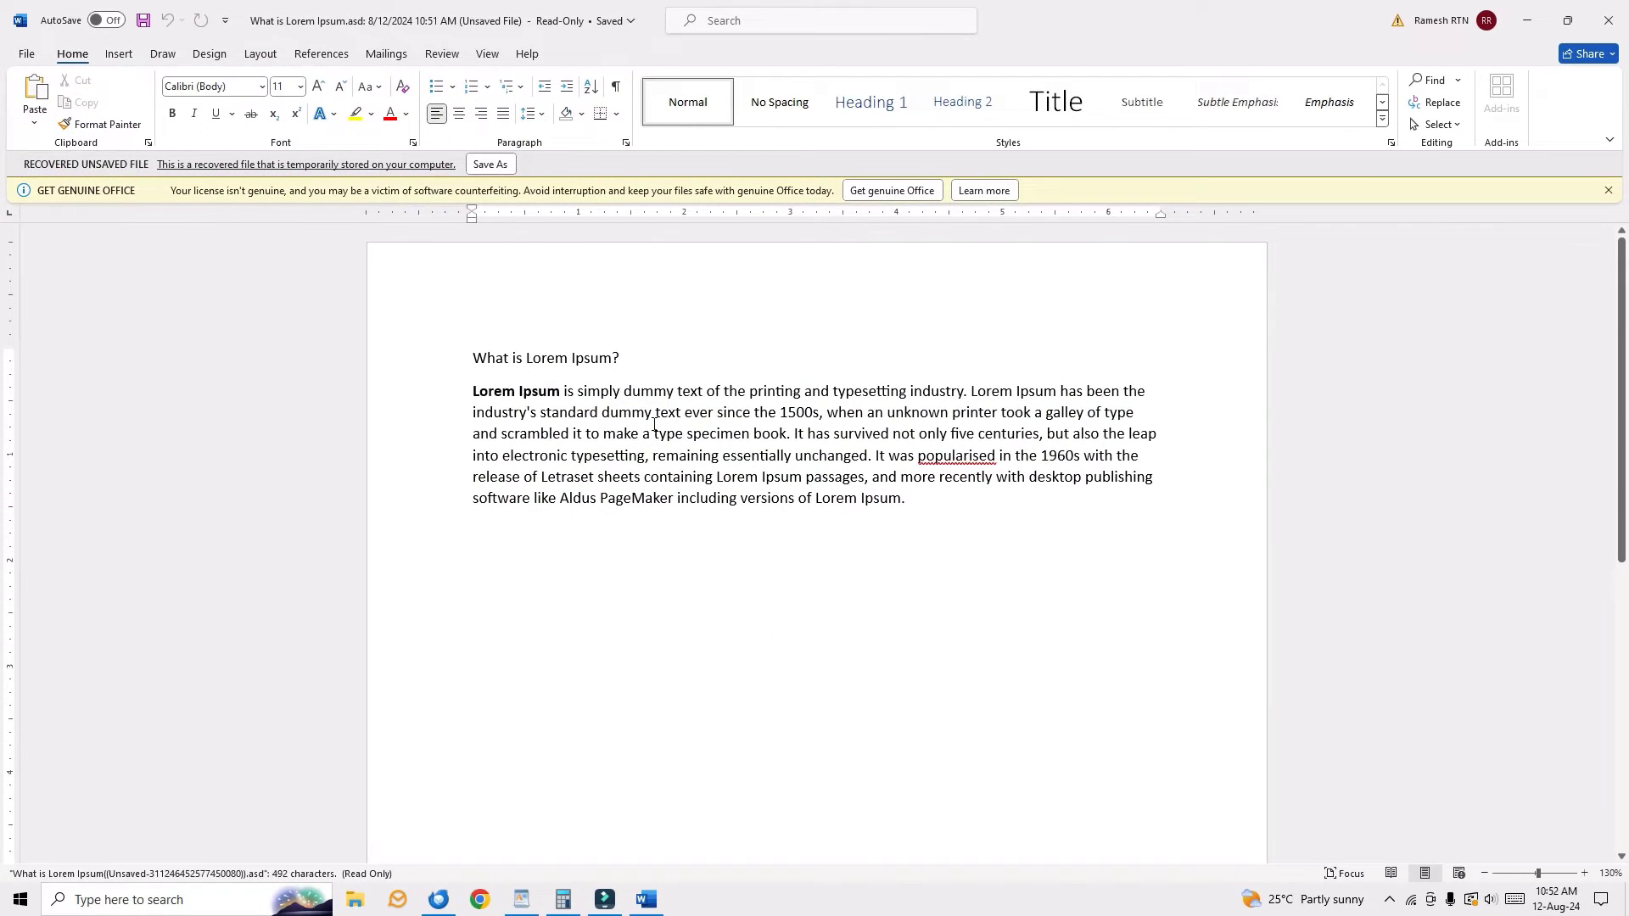
{"action": "left_click", "coordinate": [475, 358]}
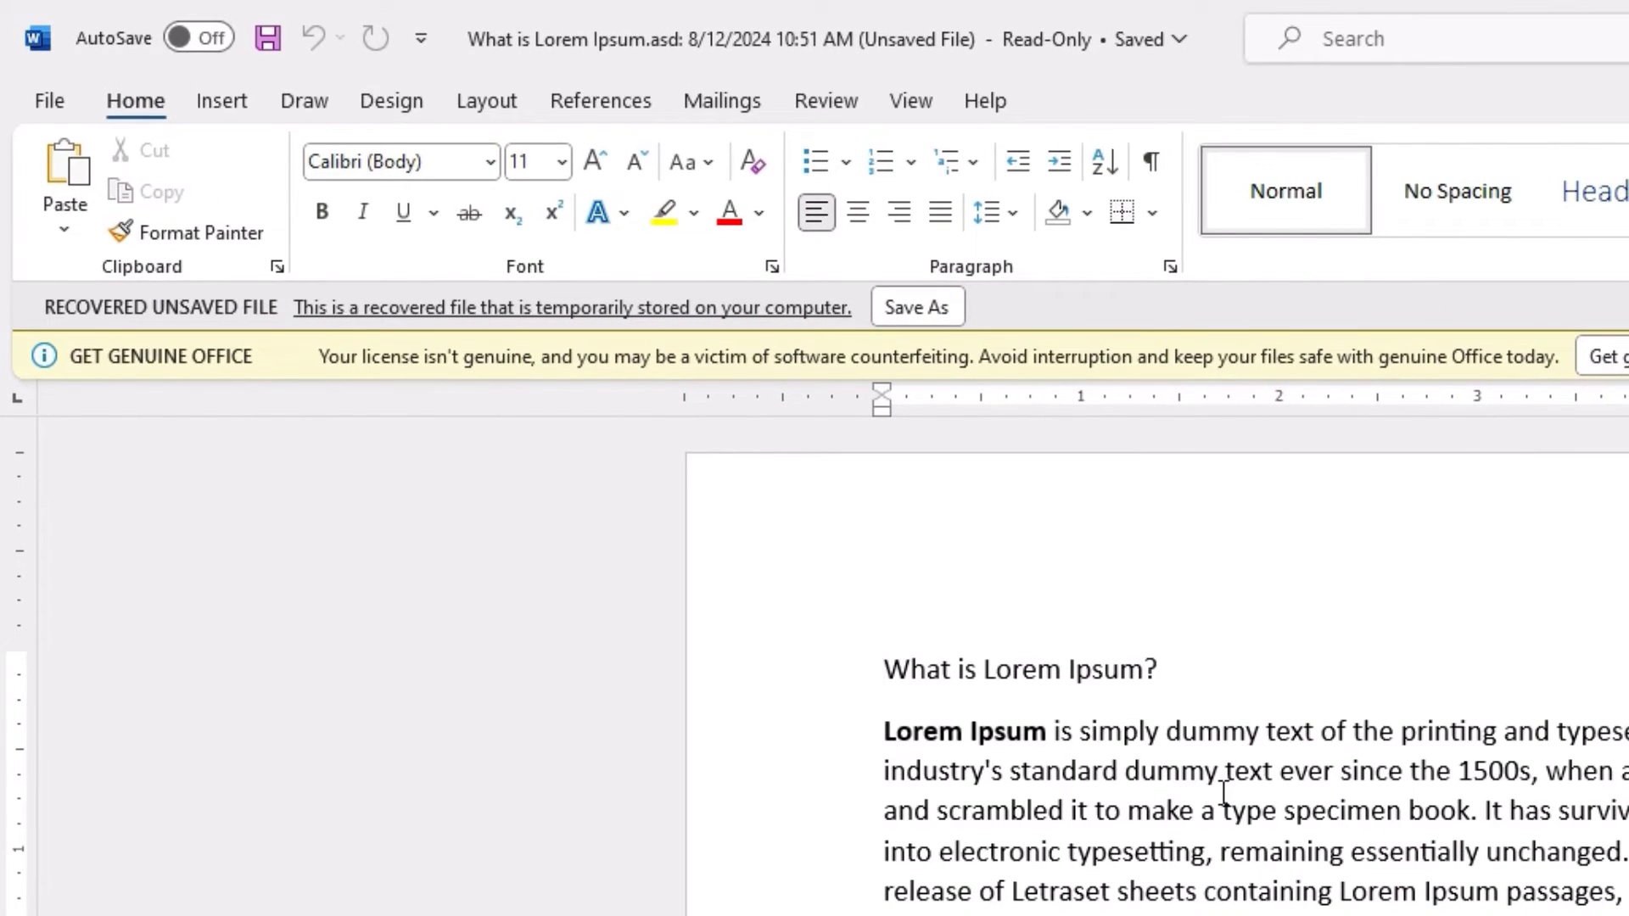
{"action": "left_click", "coordinate": [886, 668]}
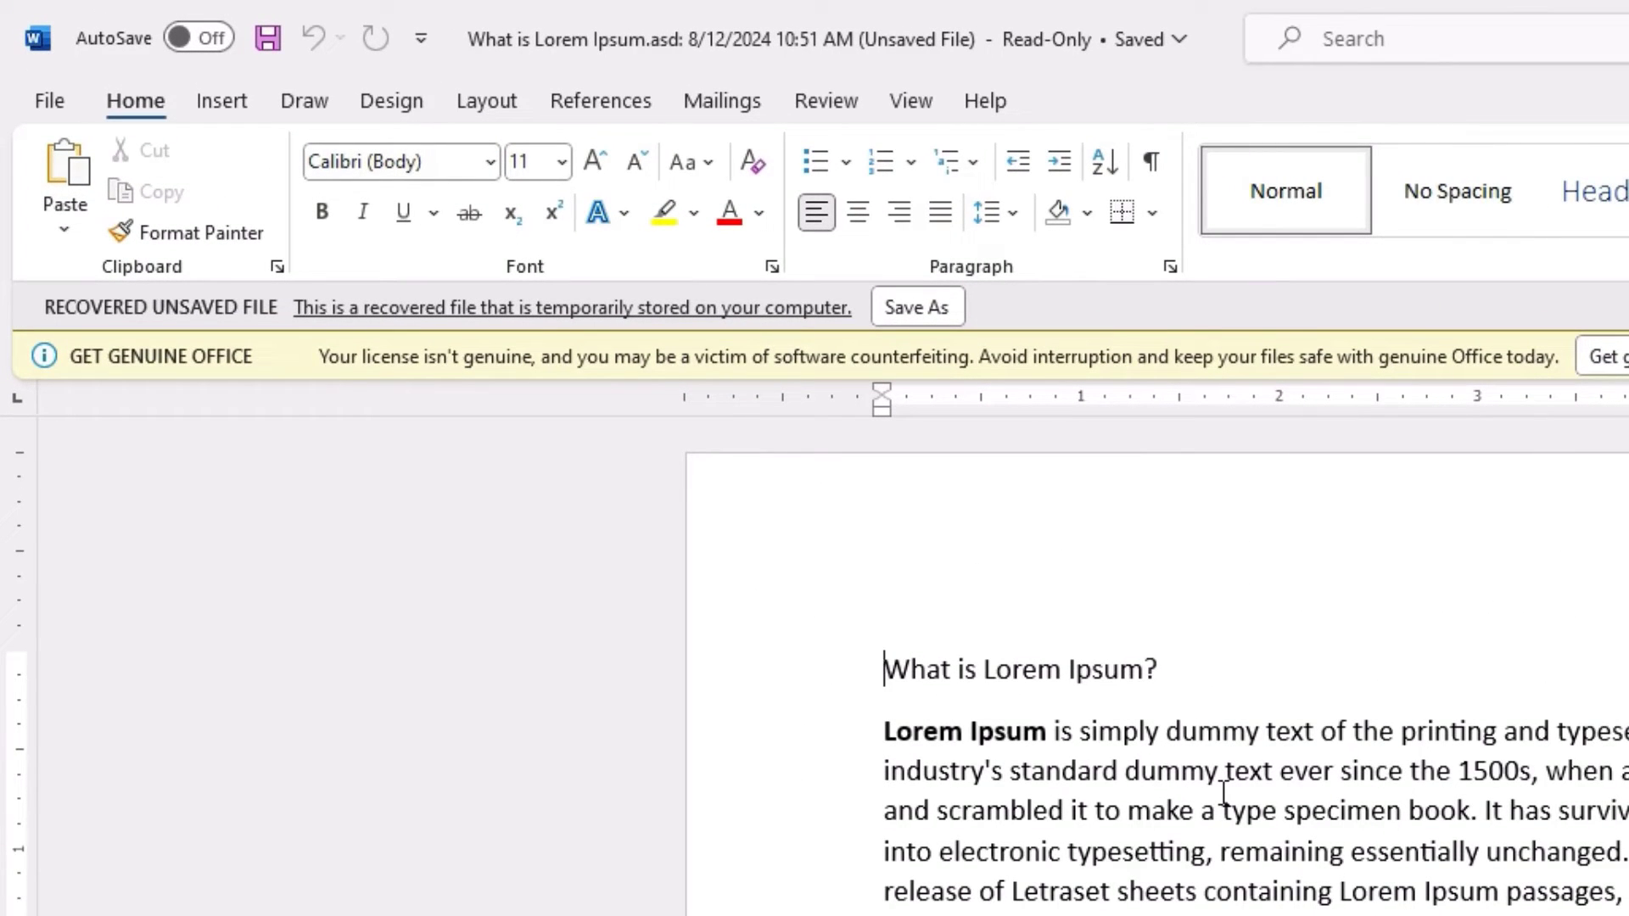